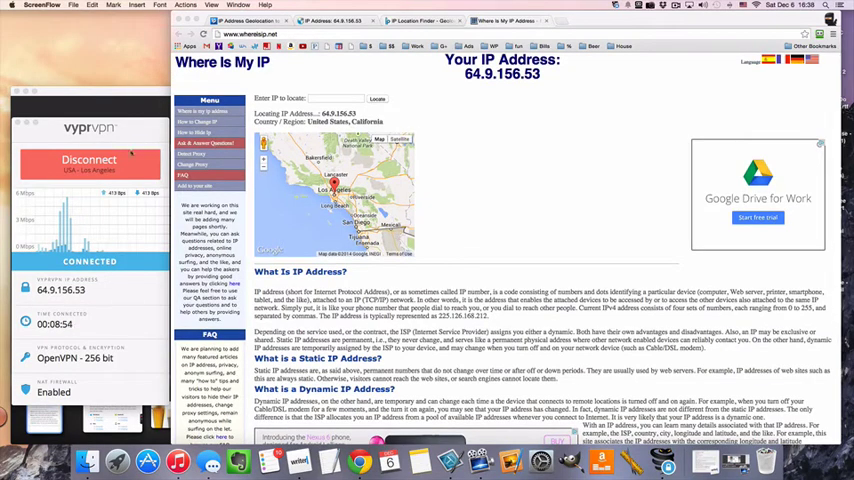
- Disconnect VyprVPN from the Los Angeles server
click(90, 160)
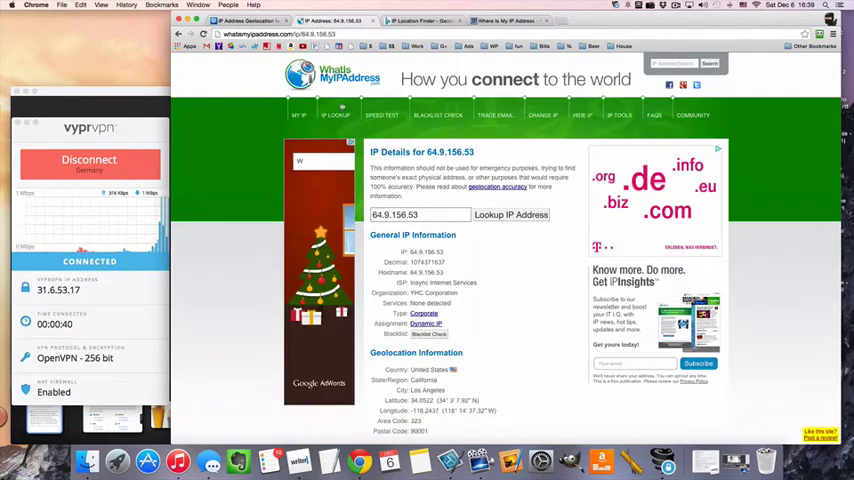
- Scroll through the IP address details on whatismyipaddress.com
scroll(down, 3)
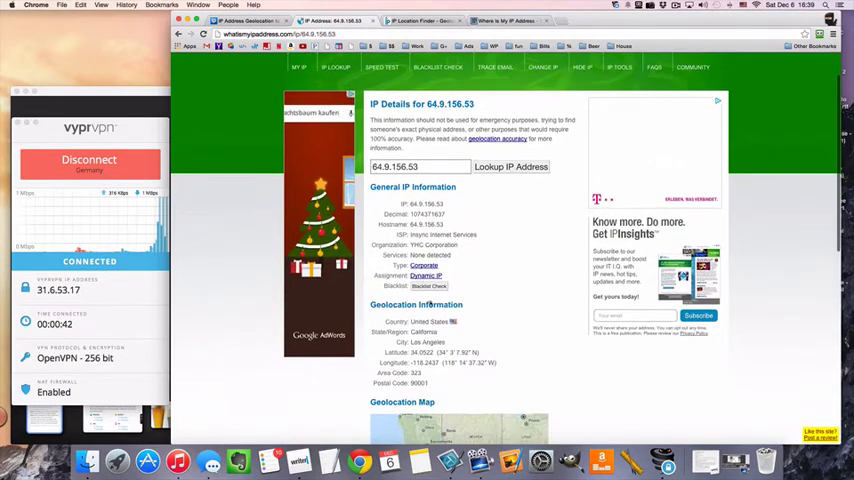
scroll(down, 3)
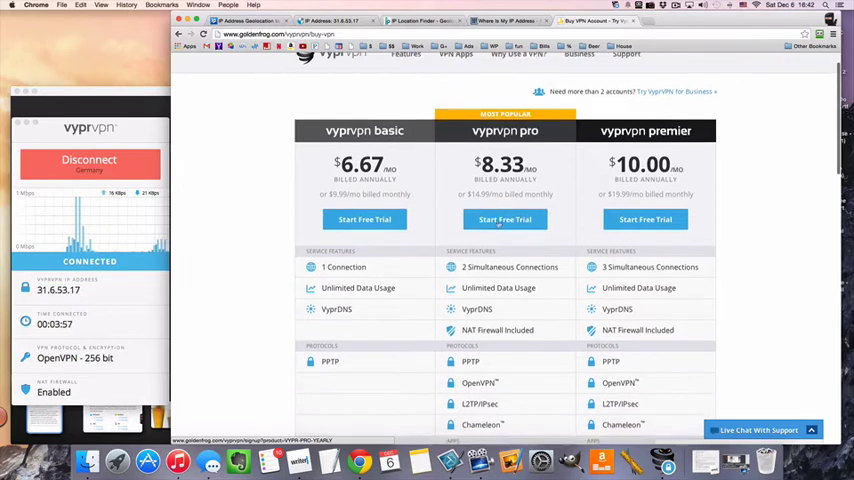
- Scroll the pricing page down to the Protocols, Apps and Extras rows
scroll(down, 3)
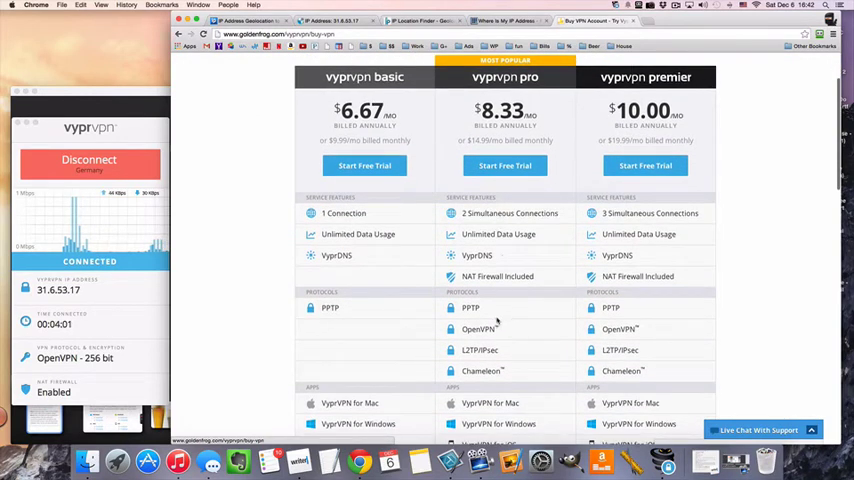
scroll(down, 3)
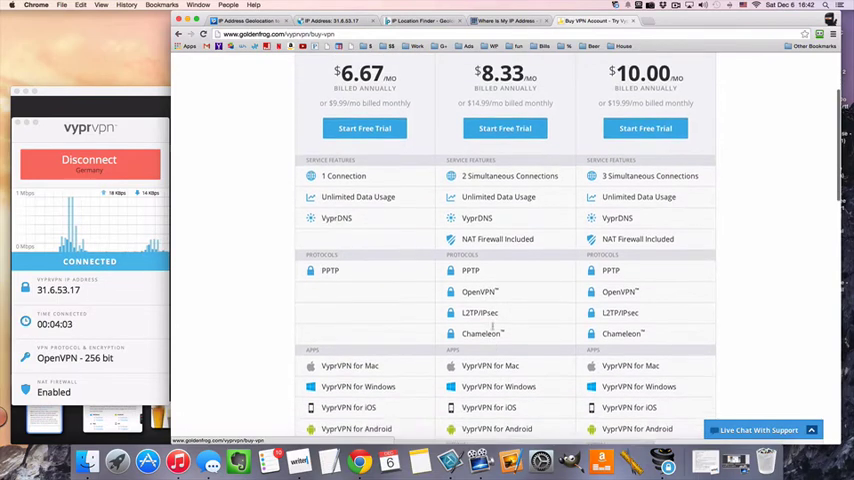
scroll(down, 3)
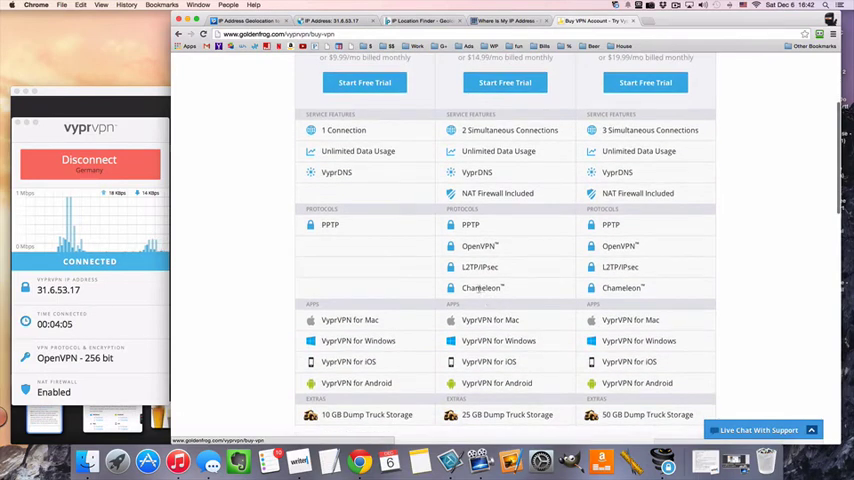
scroll(down, 3)
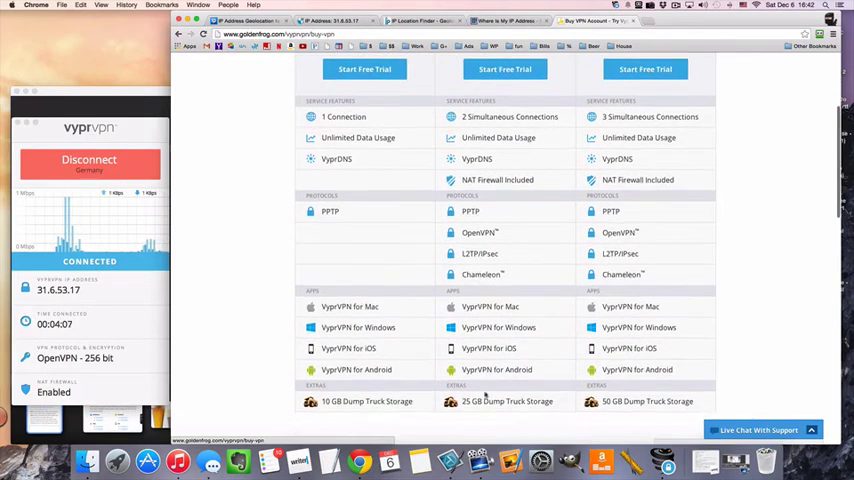